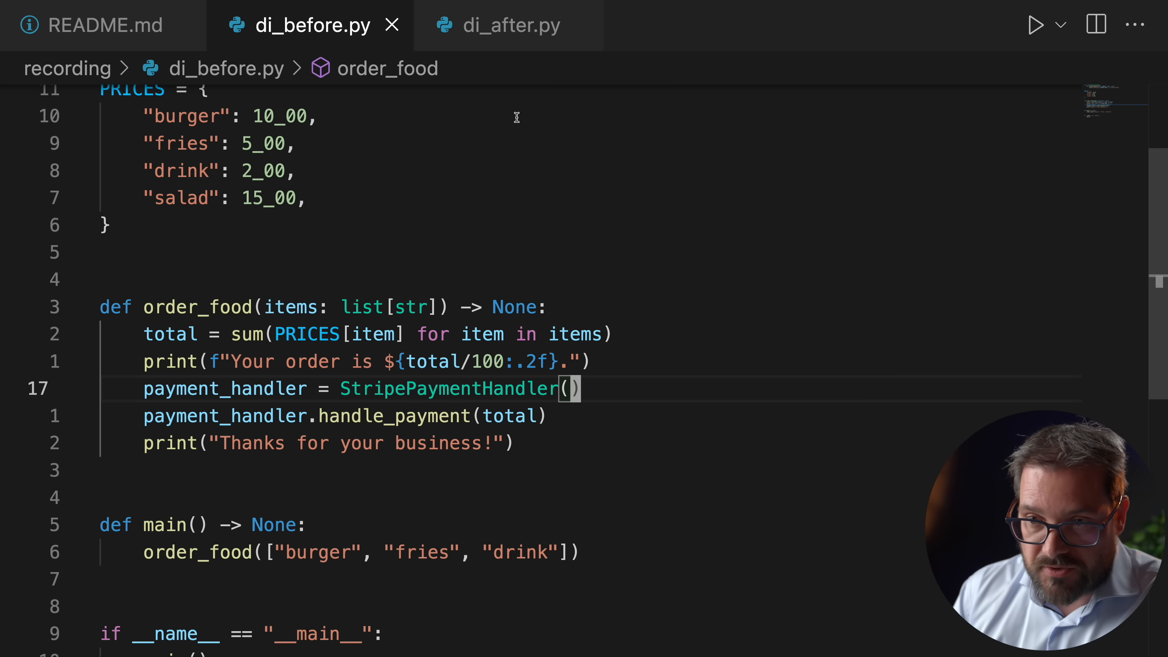
Switch to di_after.py and highlight order_food's new payment_handler: StripePaymentHandler parameter
{"action": "left_click", "coordinate": [511, 24]}
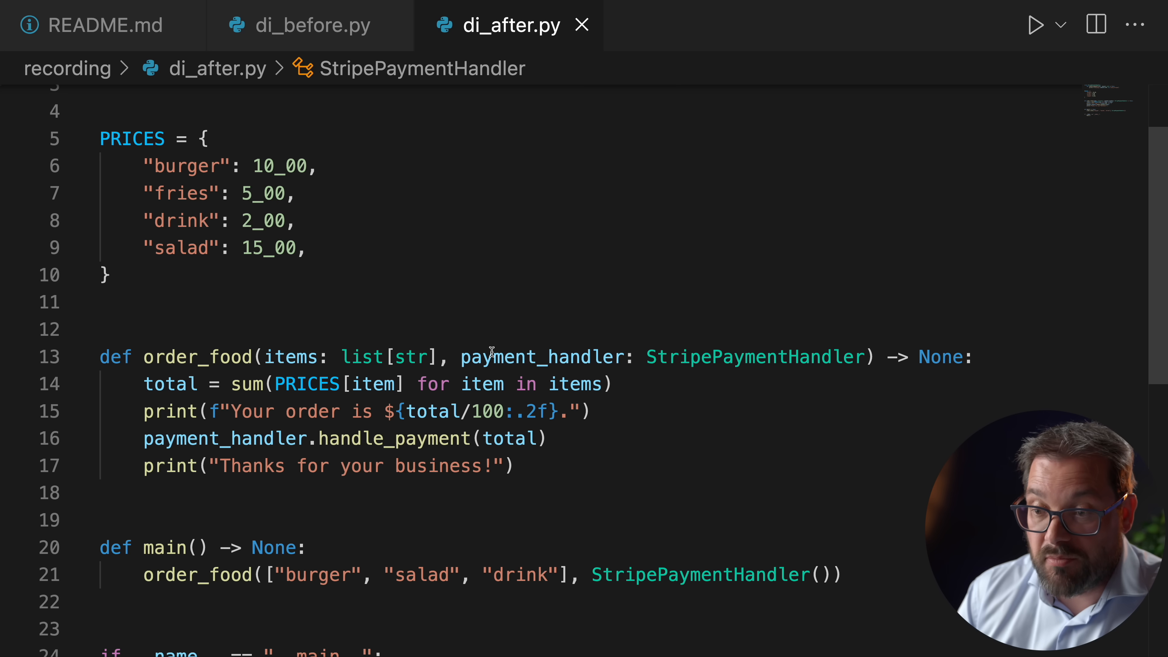
{"action": "double_click", "coordinate": [544, 356]}
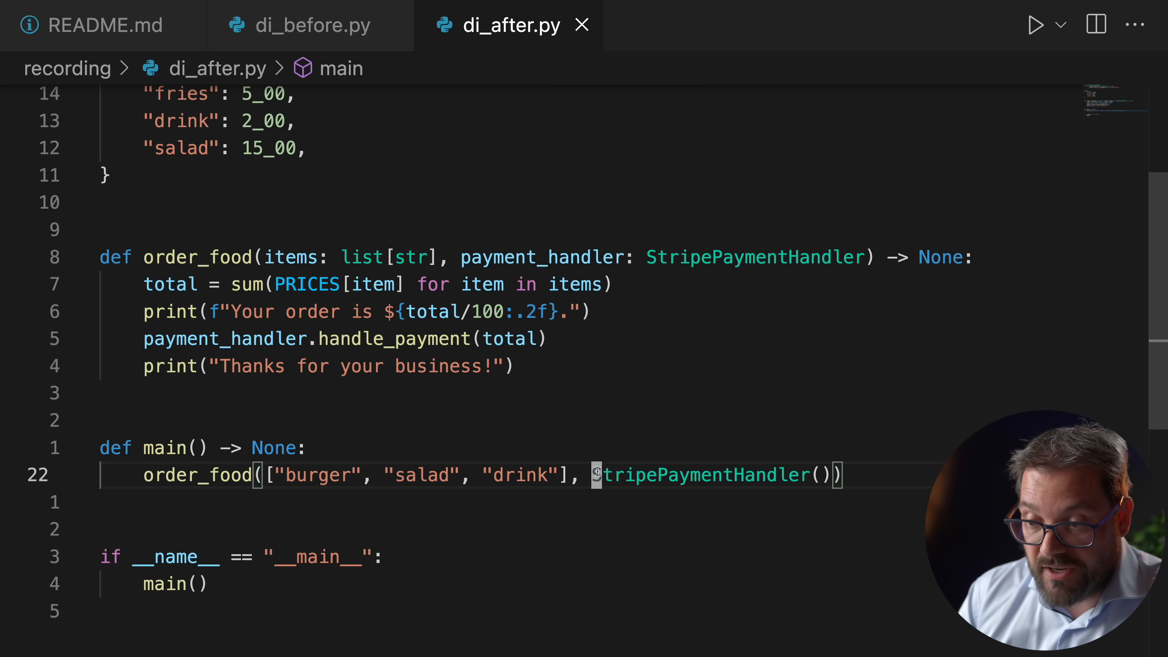
{"action": "double_click", "coordinate": [707, 475]}
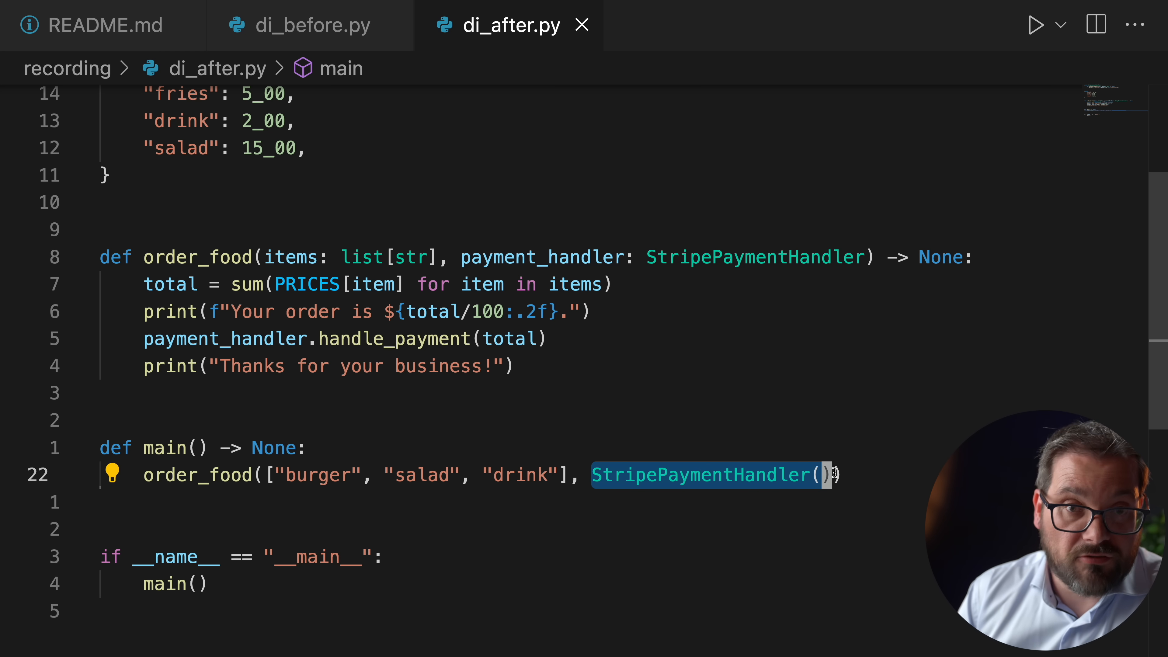
{"action": "mouse_move", "coordinate": [819, 474]}
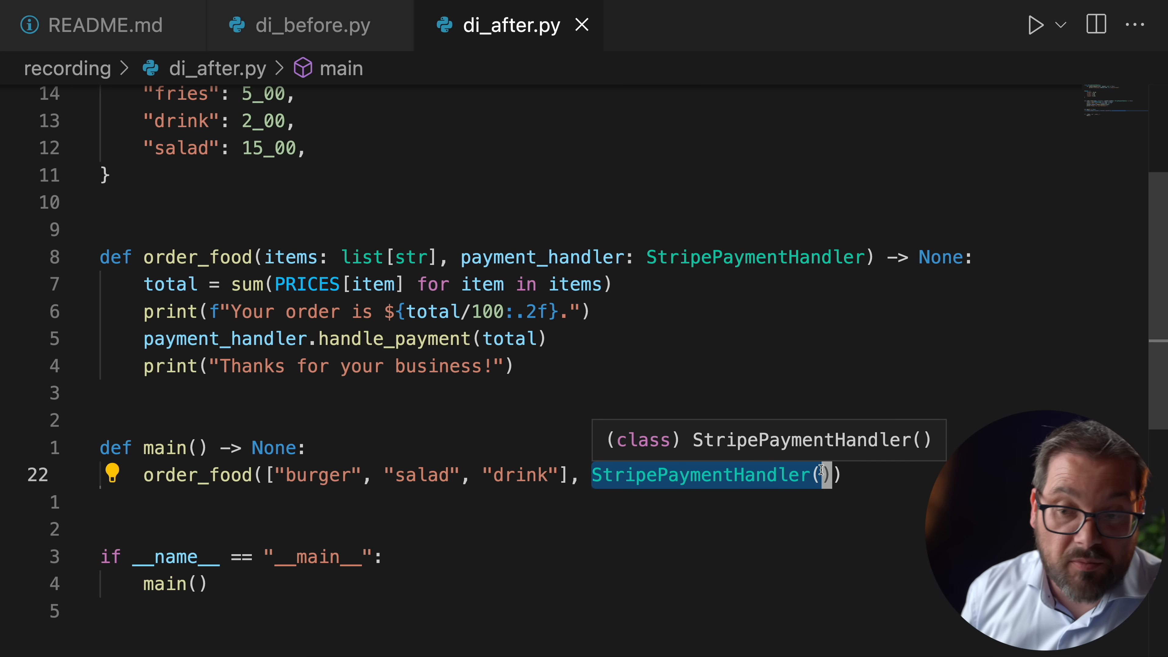
{"action": "mouse_move", "coordinate": [203, 407]}
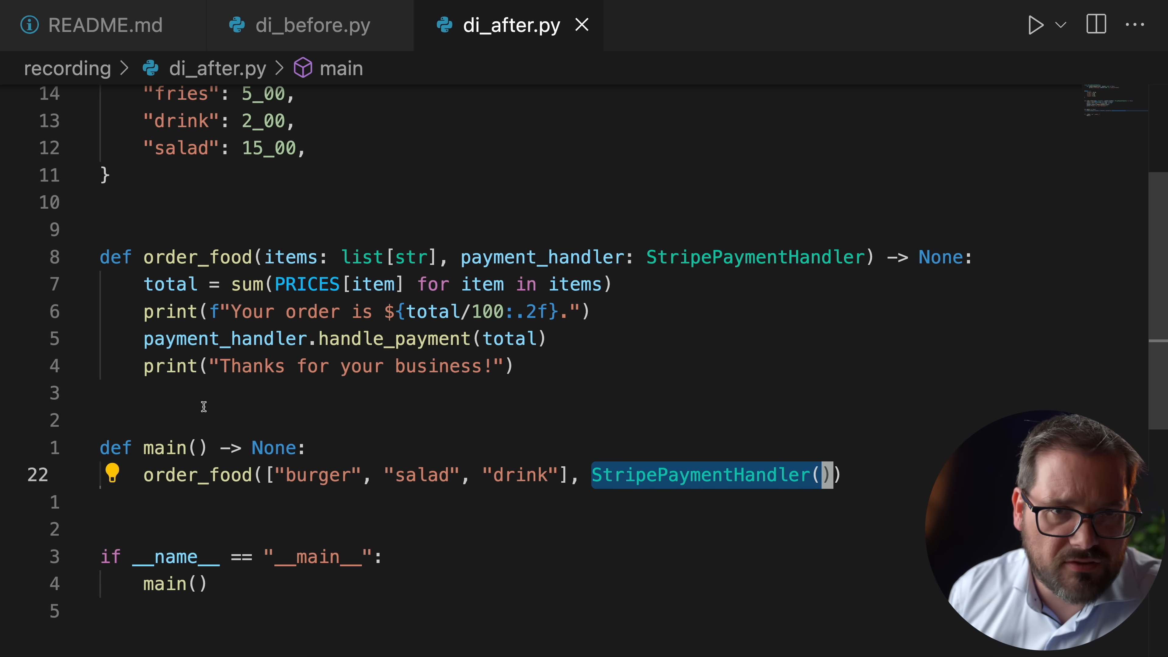